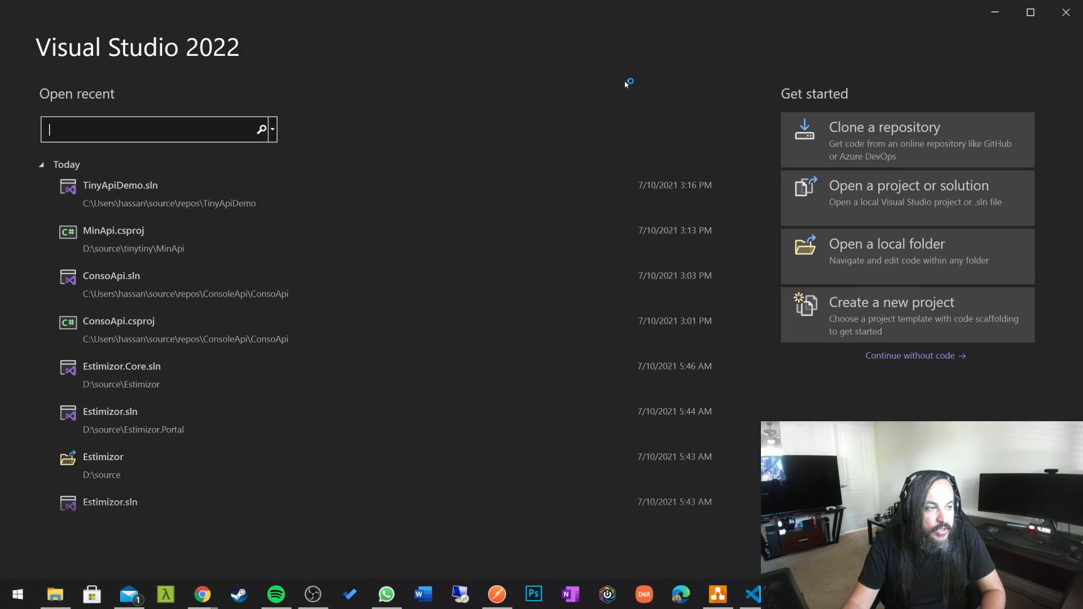
# - Create a new C# console application project named TinyTinyApi
pyautogui.click(892, 302)
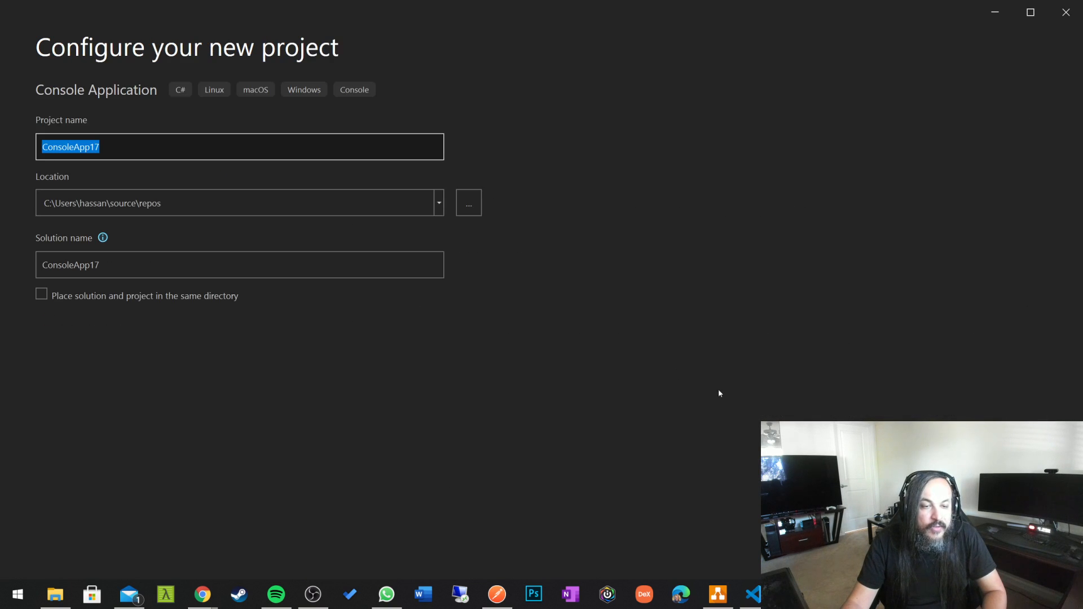
pyautogui.write('Tiny')
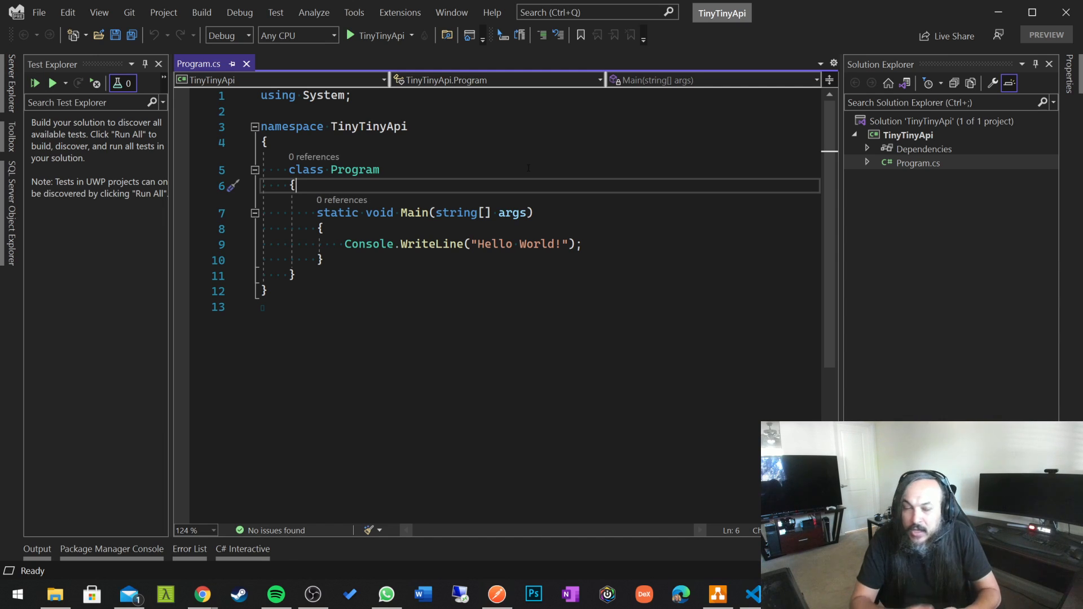
# - Change the project file's Sdk attribute to Microsoft.NET.Sdk.Web and save it
pyautogui.press('ctrl+s')
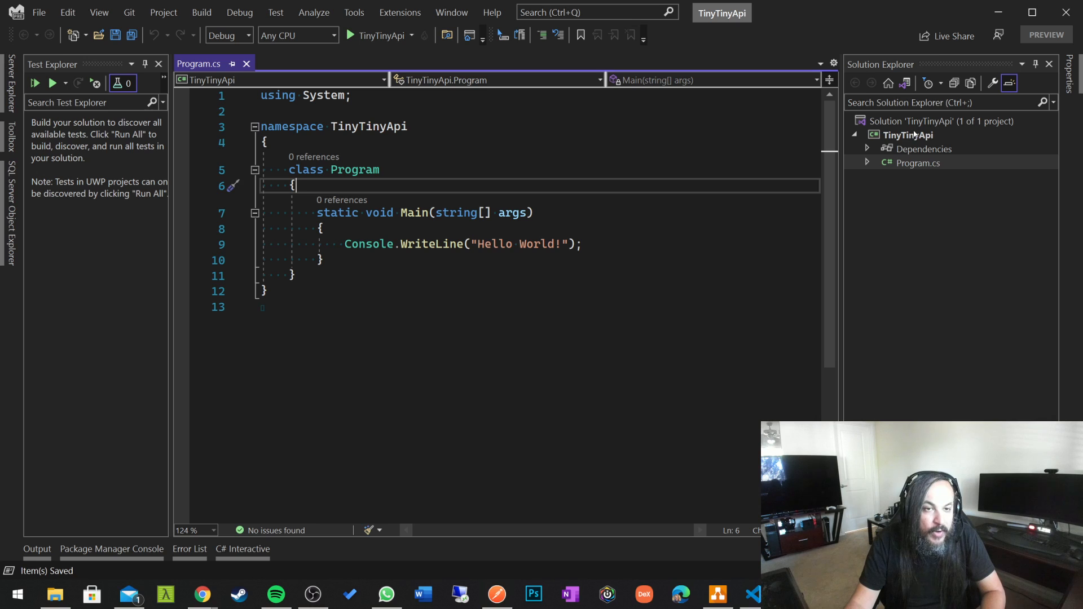
pyautogui.rightClick(908, 135)
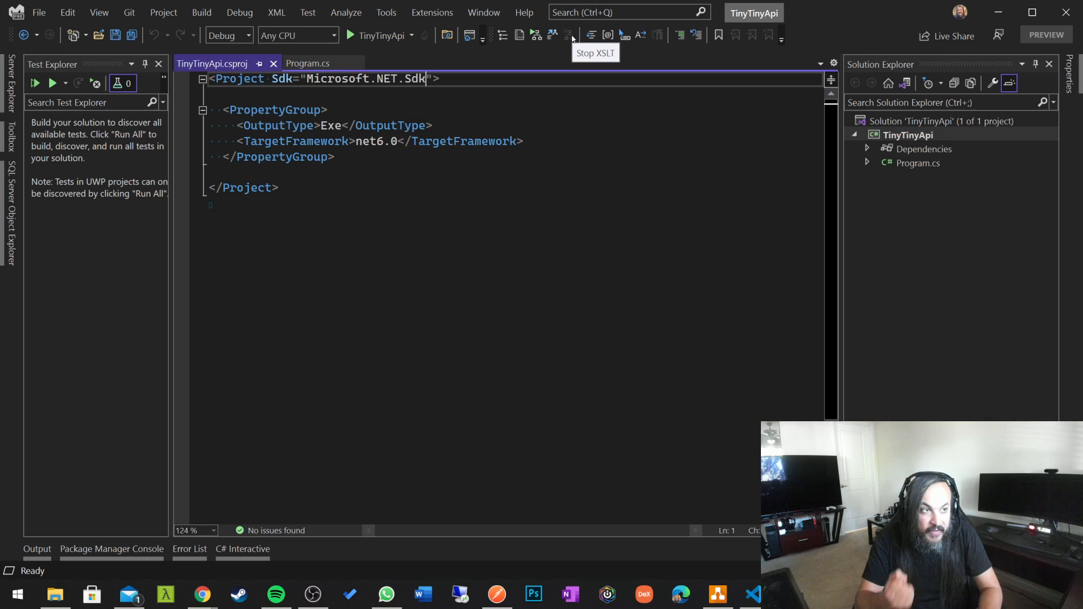
pyautogui.write('.Web')
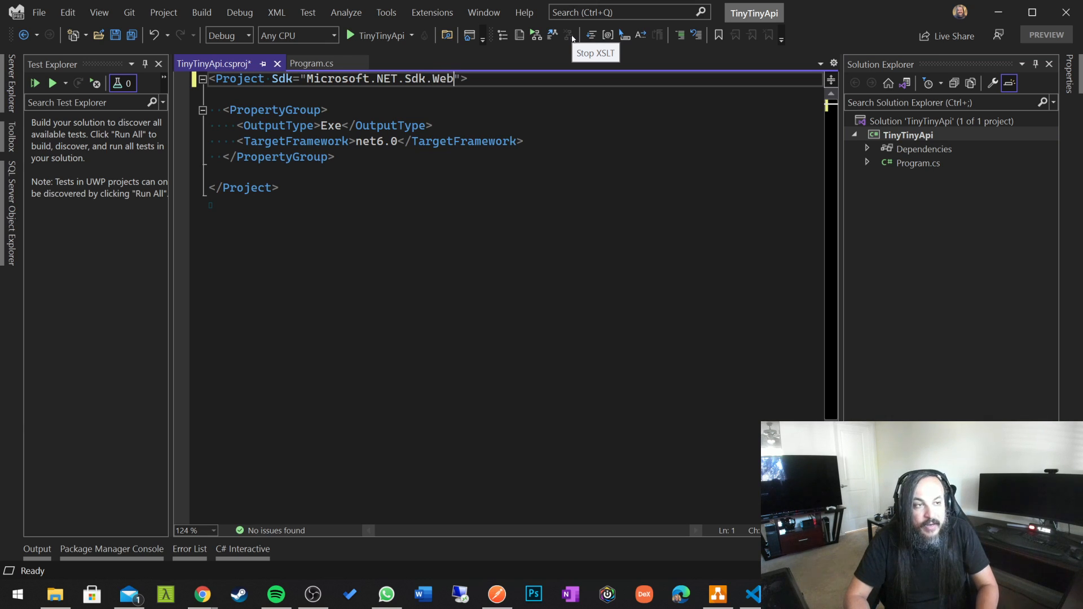
pyautogui.press('ctrl+s')
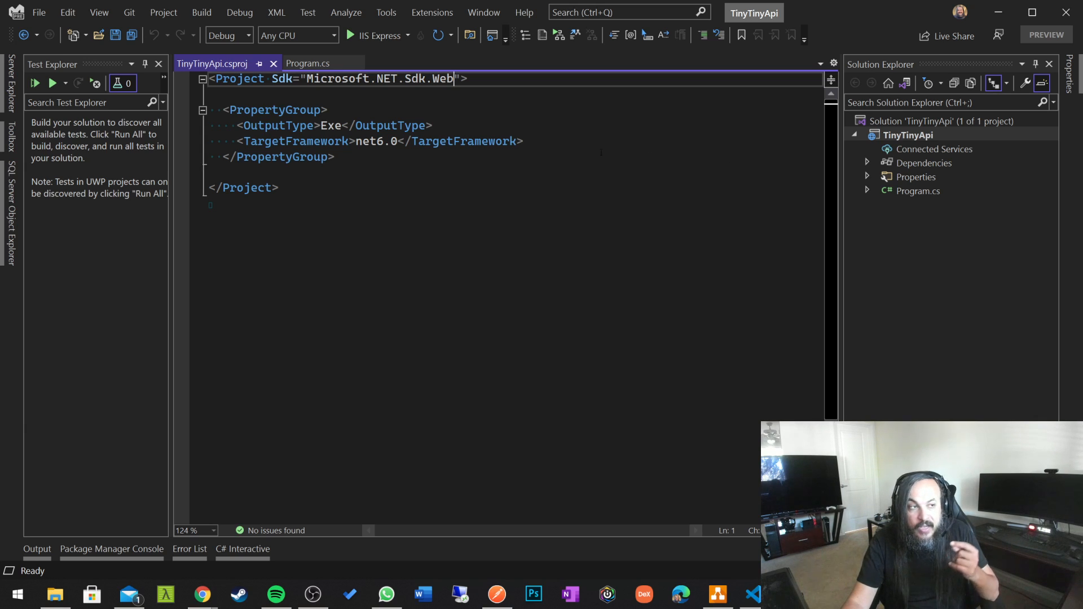
# - Clear Program.cs, save, and add using System and Microsoft.AspNetCore directives
pyautogui.click(307, 63)
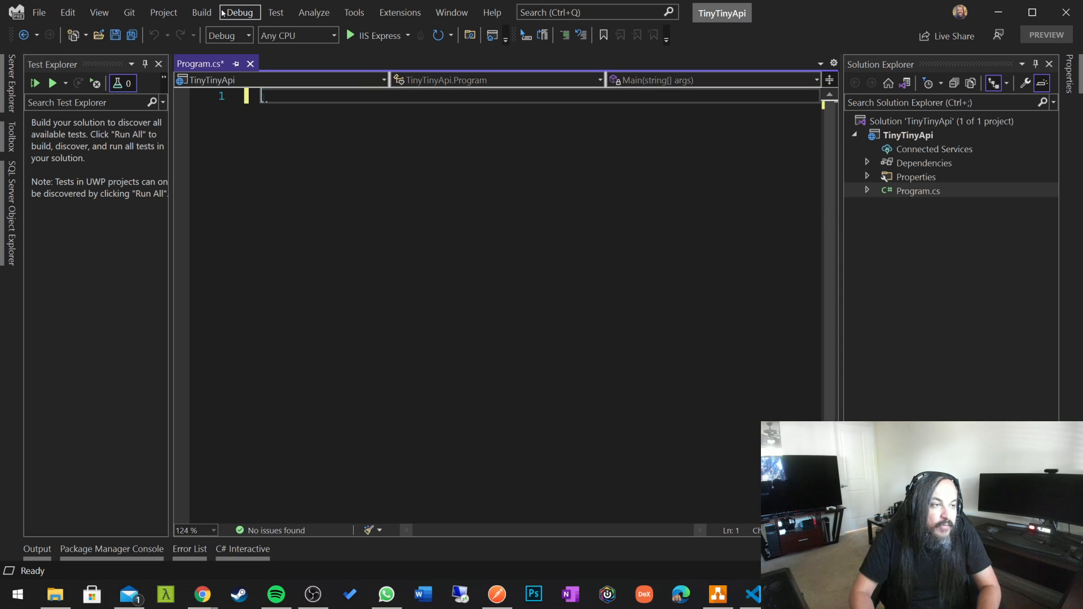
pyautogui.press('ctrl+s')
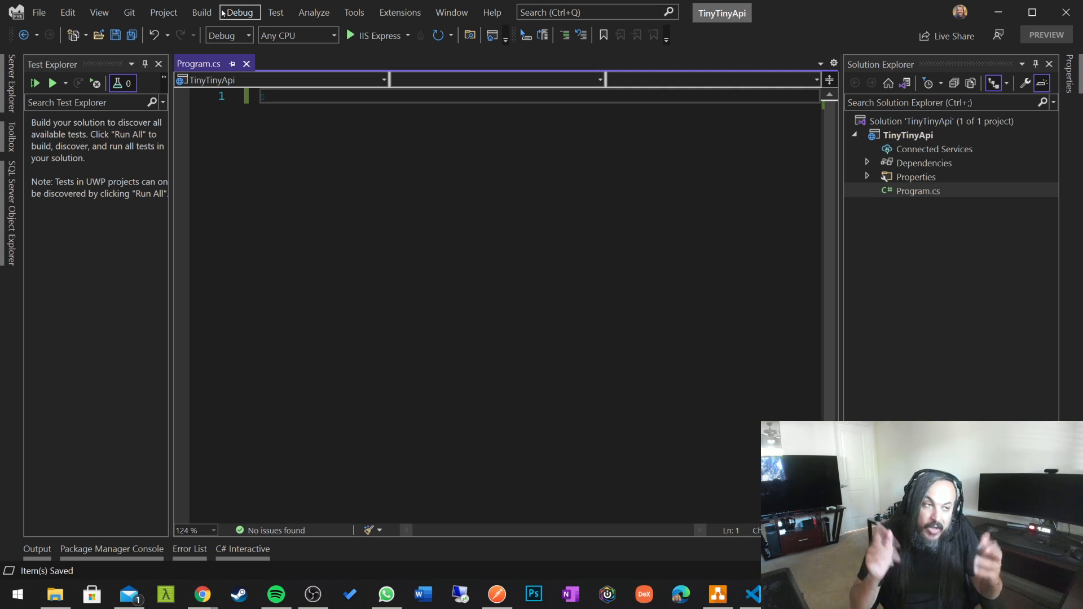
pyautogui.write('using System;')
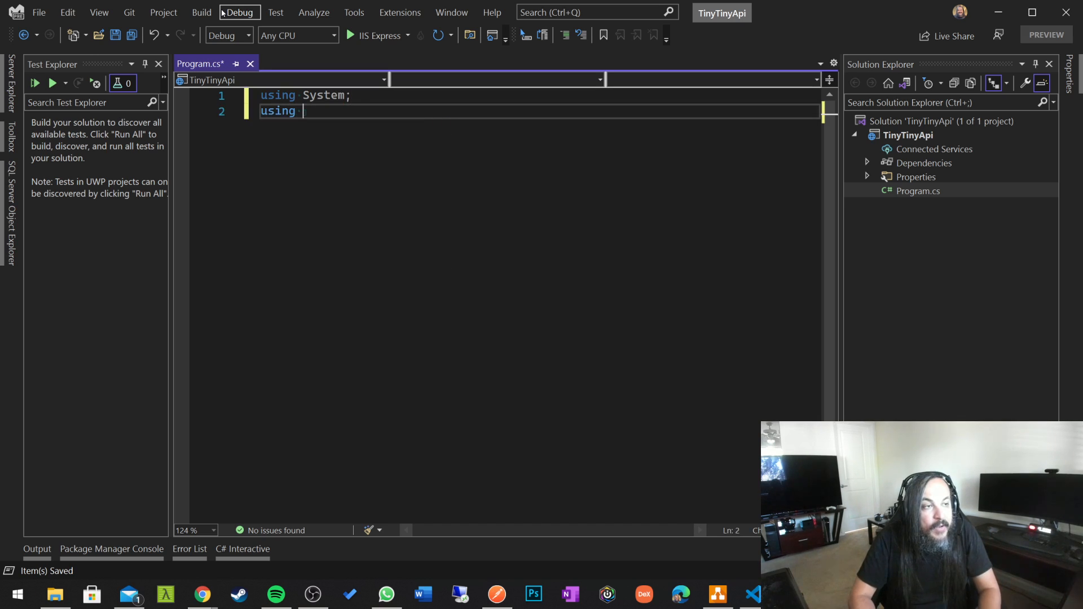
pyautogui.write('Microsoft.AspNetCore.Builder;')
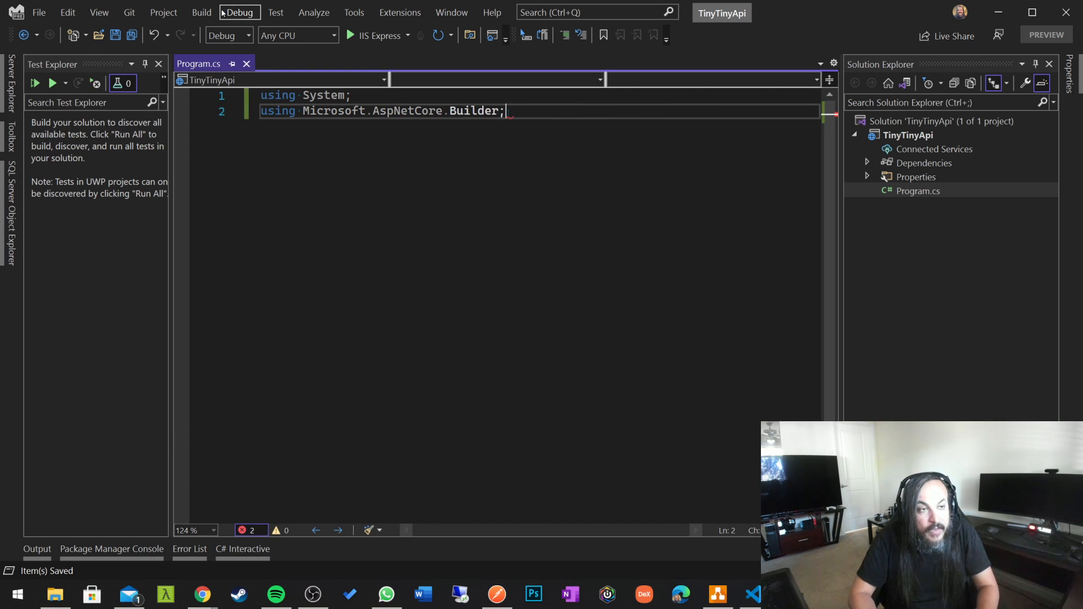
pyautogui.write('using Microsoft.AspNetCore.Hosting;')
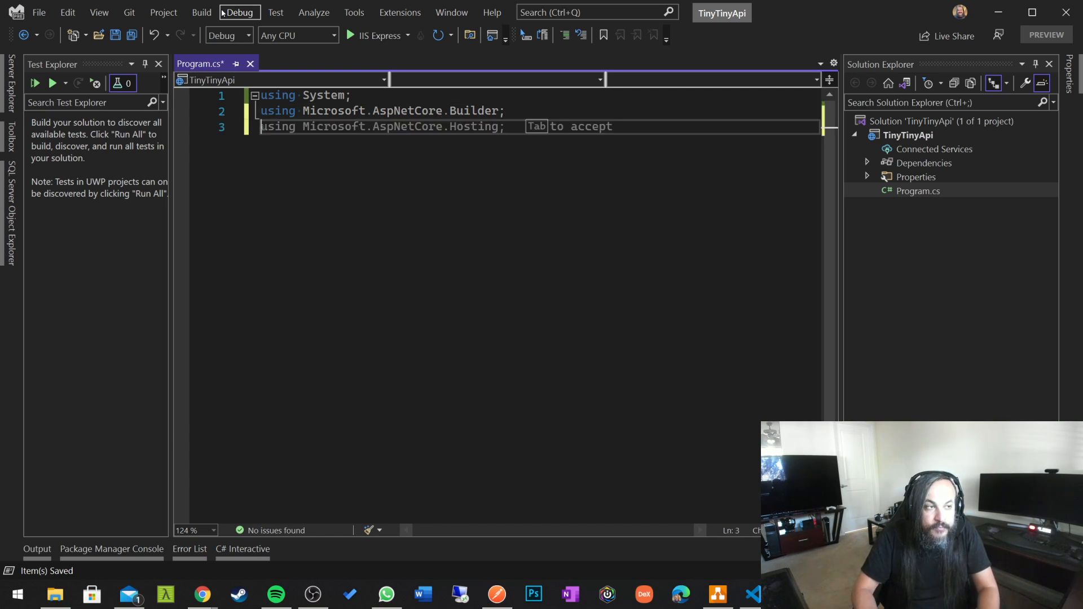
# - Declare WebApplicationBuilder webApplicationBuilder = WebApplication.CreateBuilder(args) after a blank line
pyautogui.press('enter')
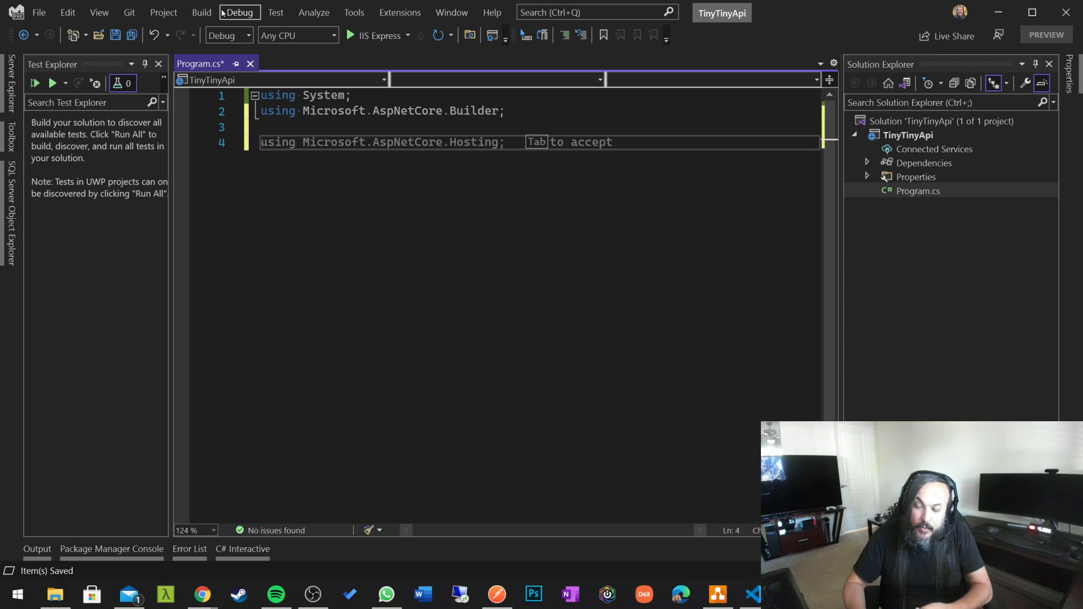
pyautogui.write('WebApplicationBuilder web')
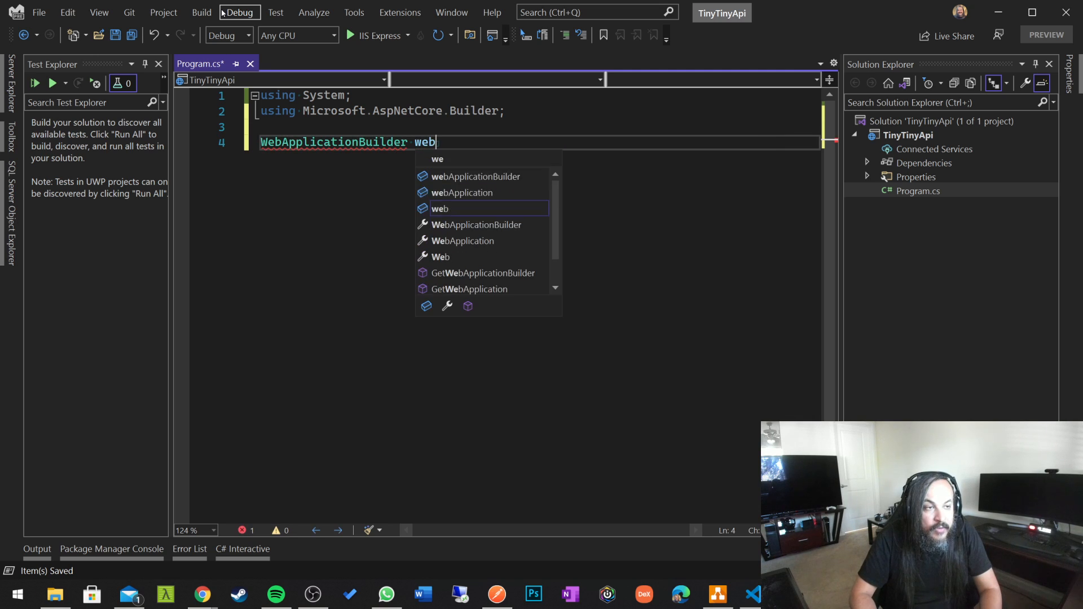
pyautogui.write('ApplicatioNBuilder =')
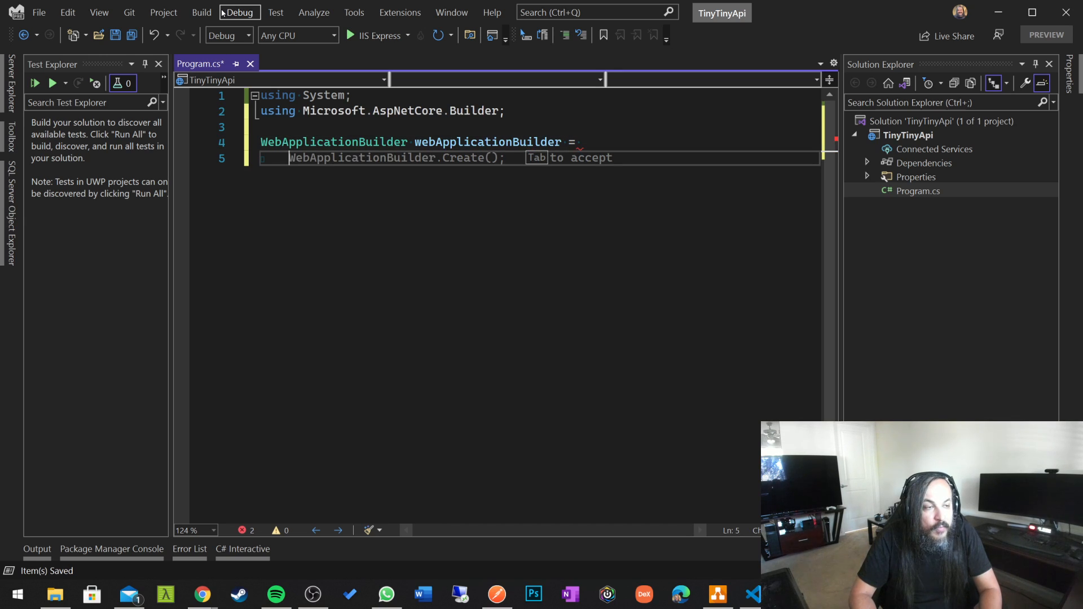
pyautogui.write('WebAPli')
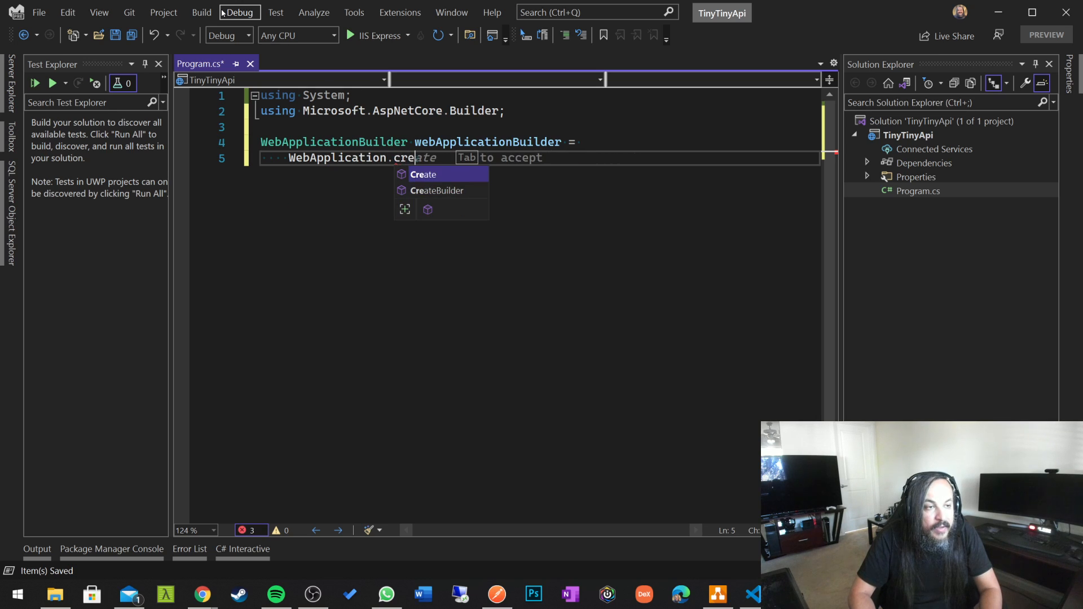
pyautogui.press('Backspace')
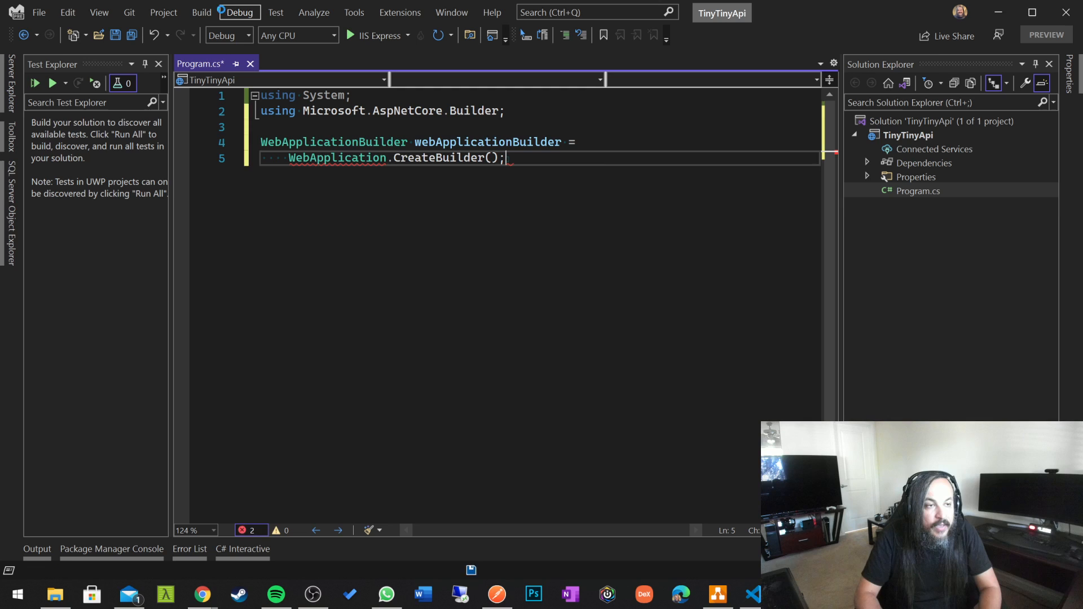
pyautogui.write('args')
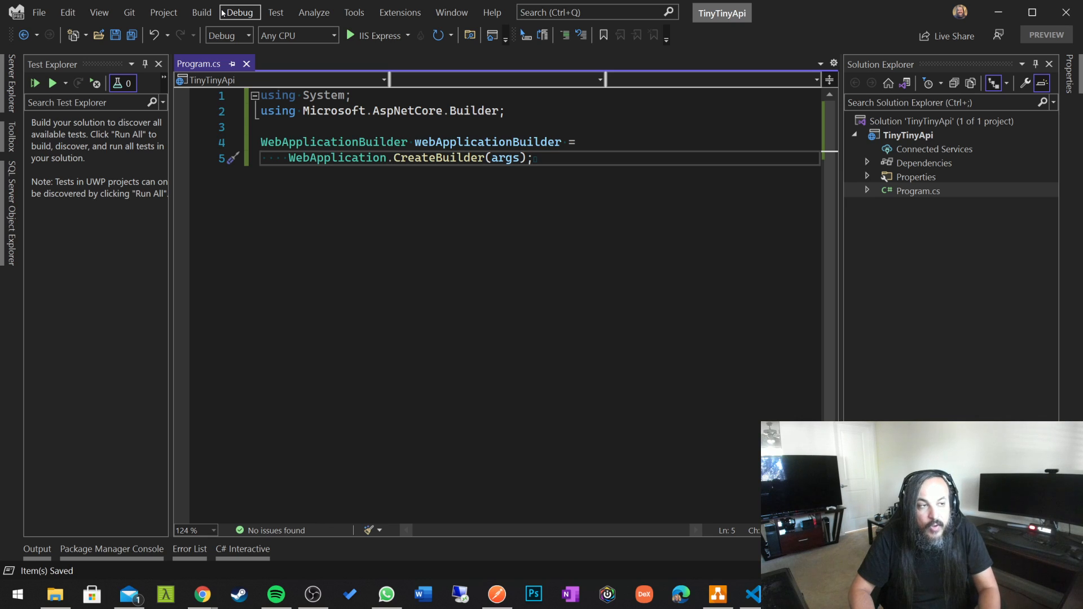
# - Declare WebApplication webApplication = webApplicationBuilder.Build() and begin the next webApplication call
pyautogui.write('WO')
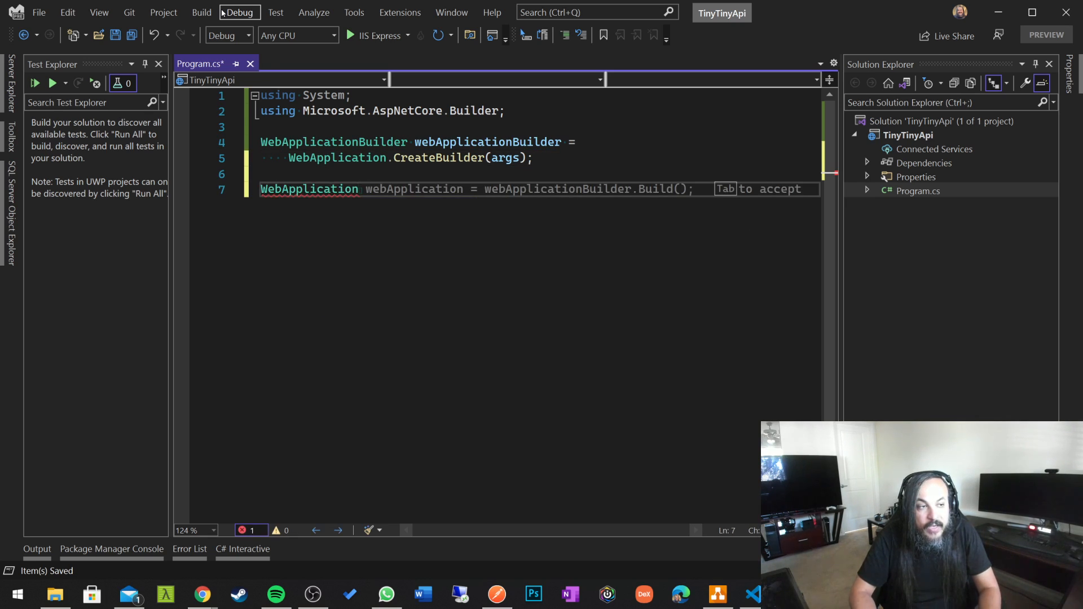
pyautogui.write('webApplication =')
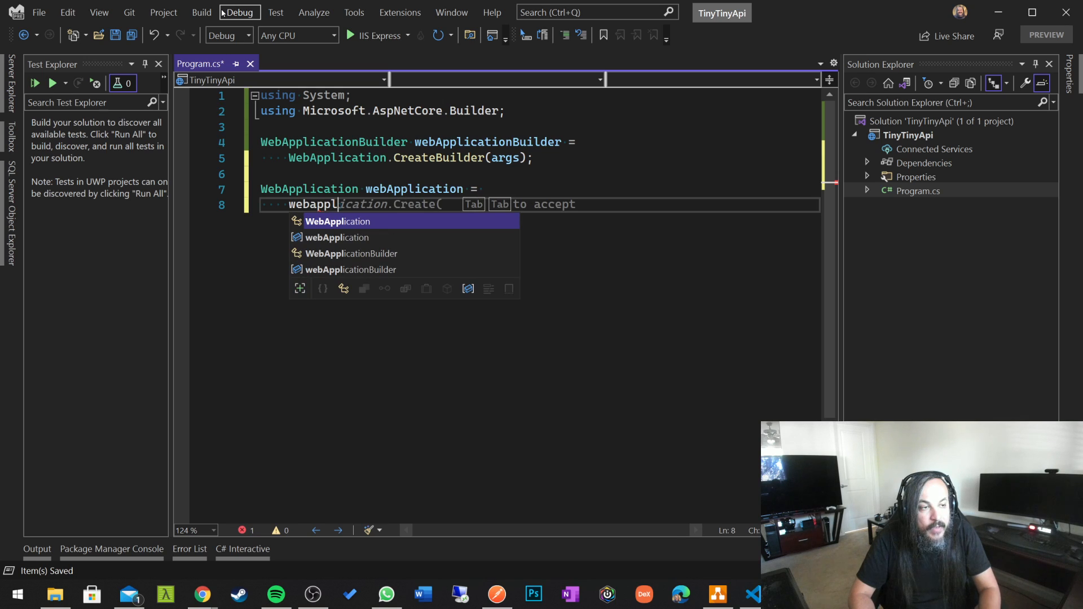
pyautogui.write('webApplicationBuilder.Build();')
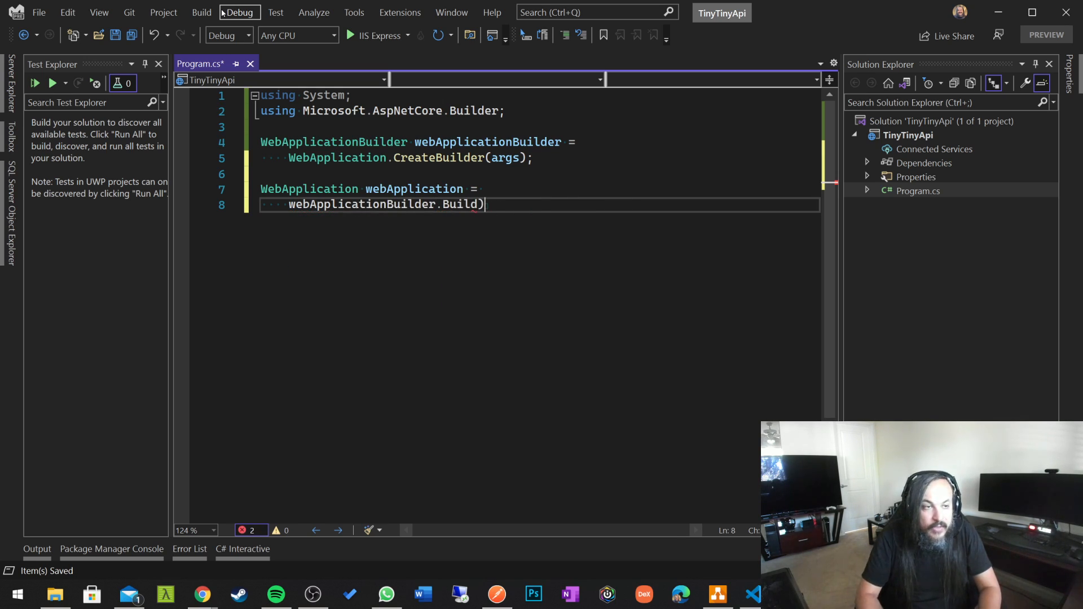
pyautogui.write('(;')
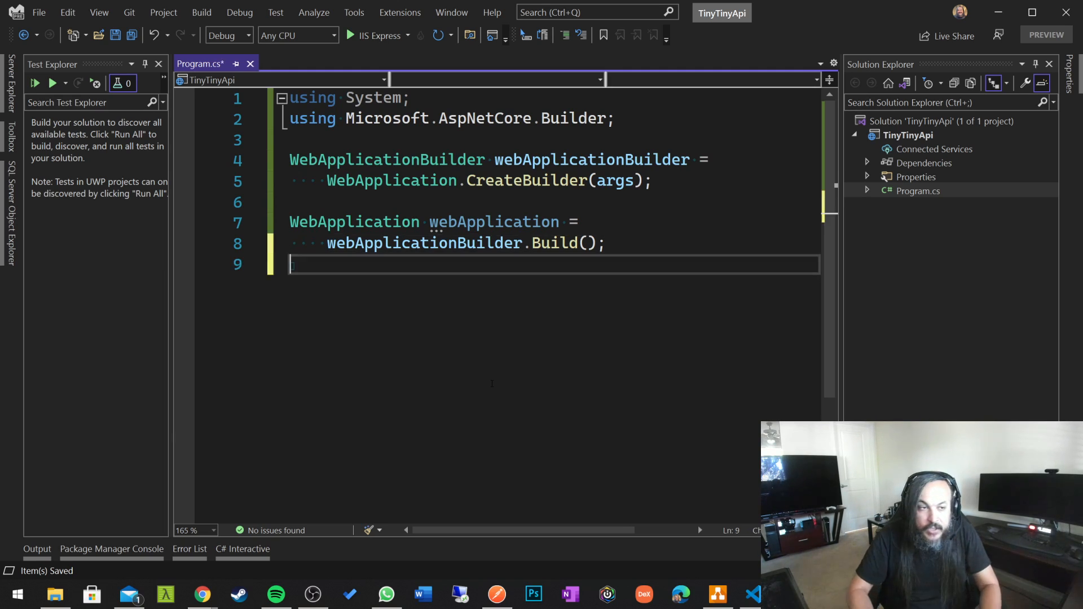
pyautogui.write('weba')
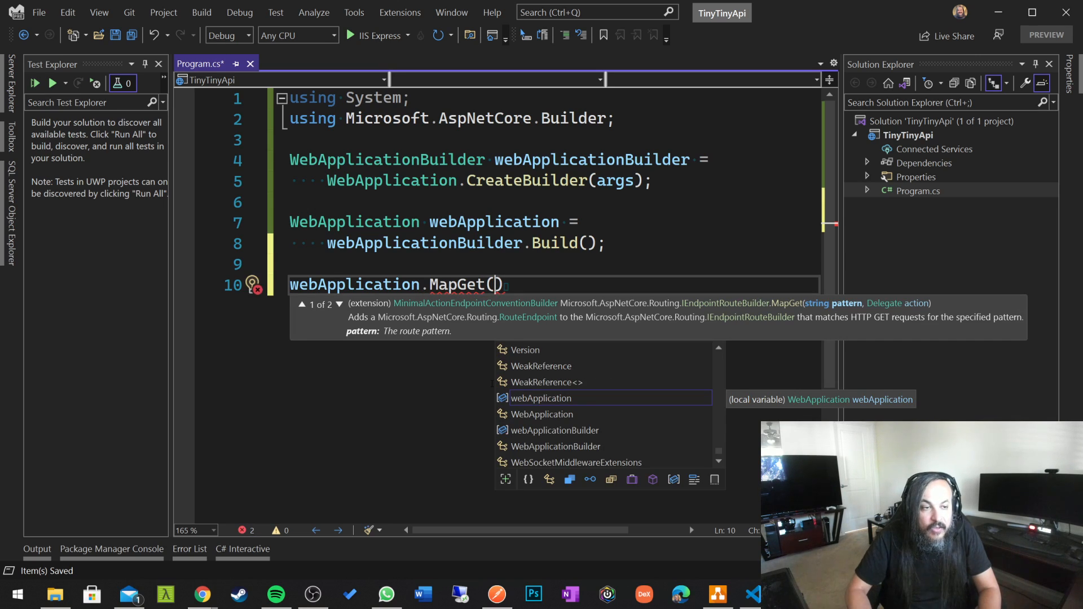
# - Map "/api/home" to a lambda returning "Sorry, Mario. The Princess is in another castle!"
pyautogui.write('"/api"')
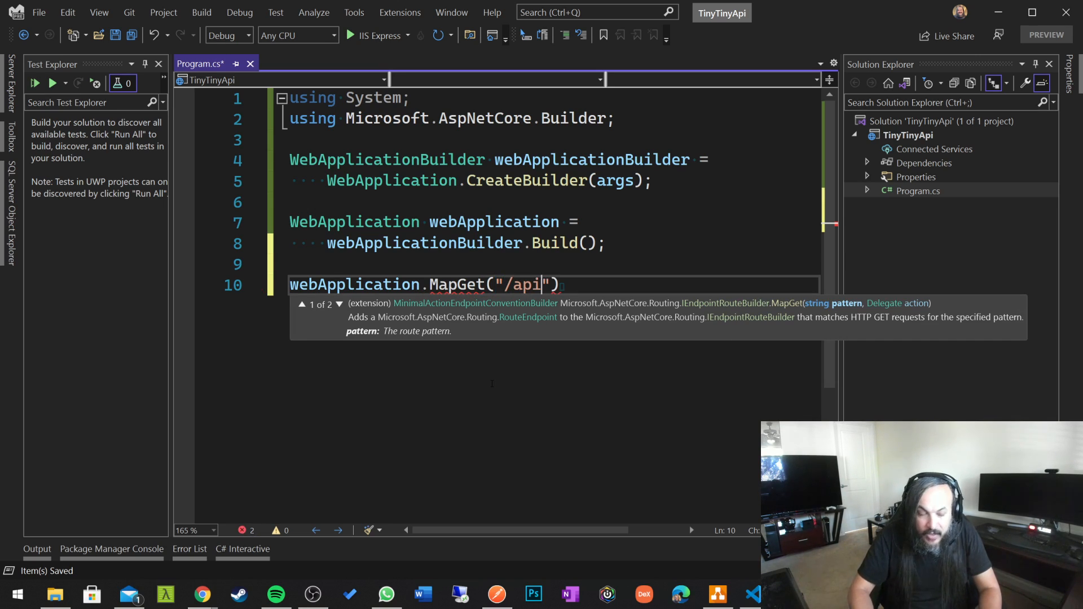
pyautogui.write('/home')
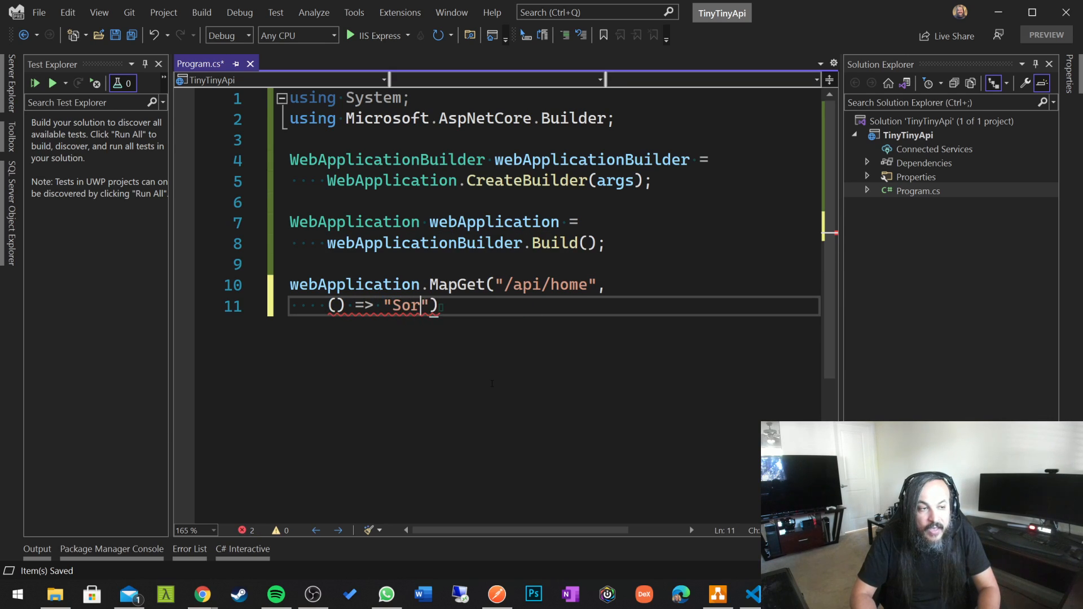
pyautogui.write('ry,')
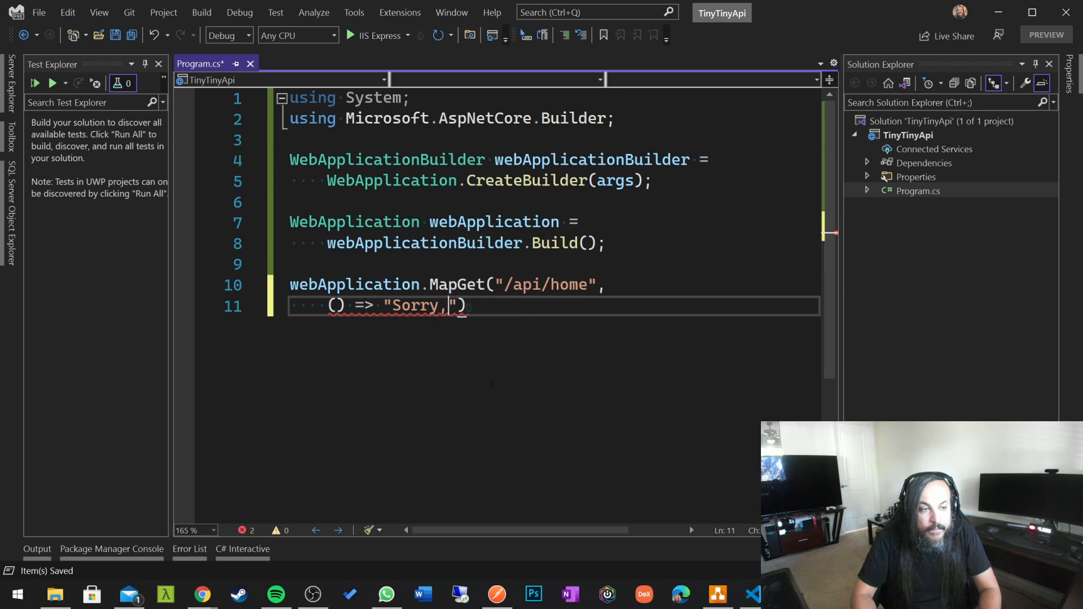
pyautogui.write('Mario. The P')
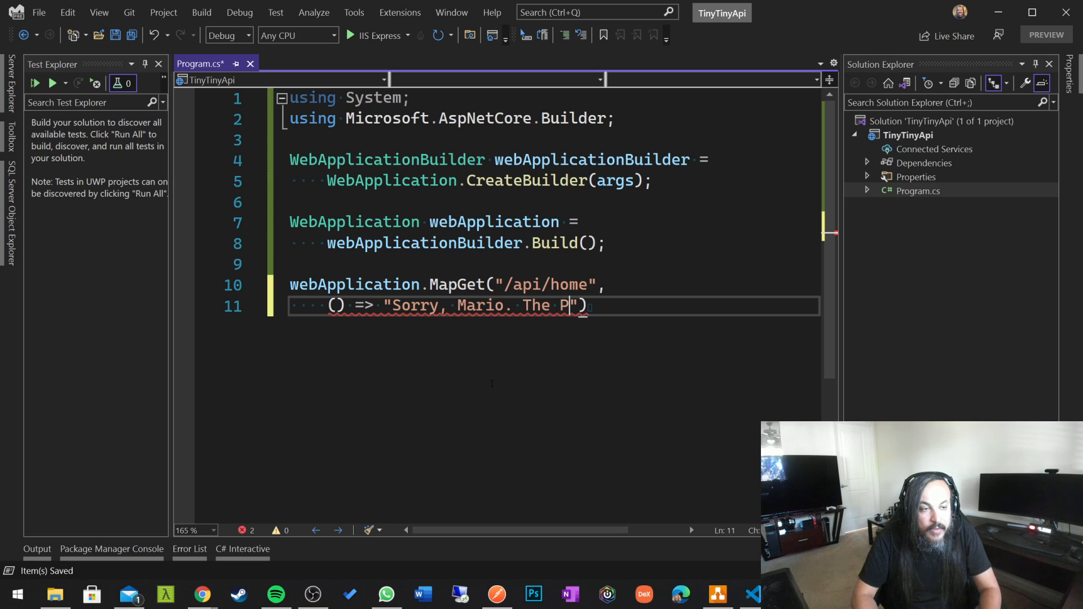
pyautogui.write('rincess is in ao')
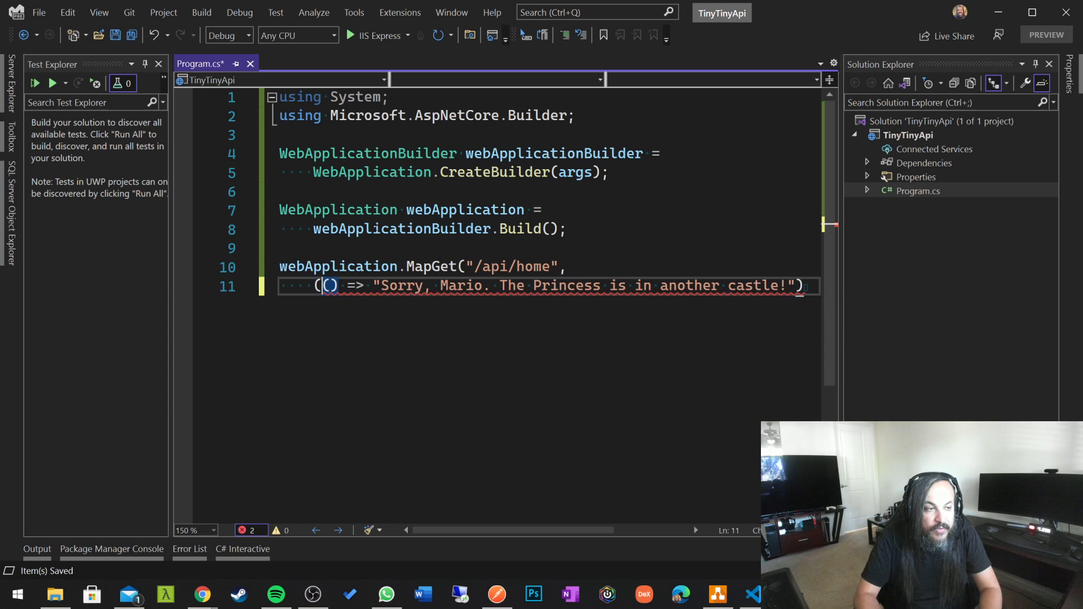
# - Cast the MapGet lambda to Func<string>, end the statement, and add webApplication.Run()
pyautogui.write('Func<')
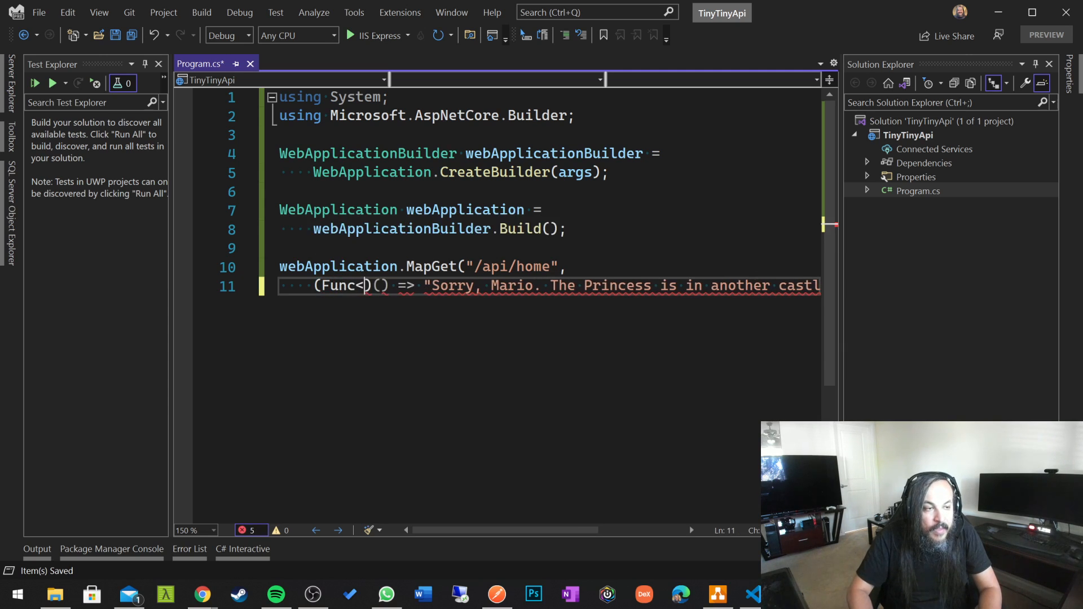
pyautogui.write('string>')
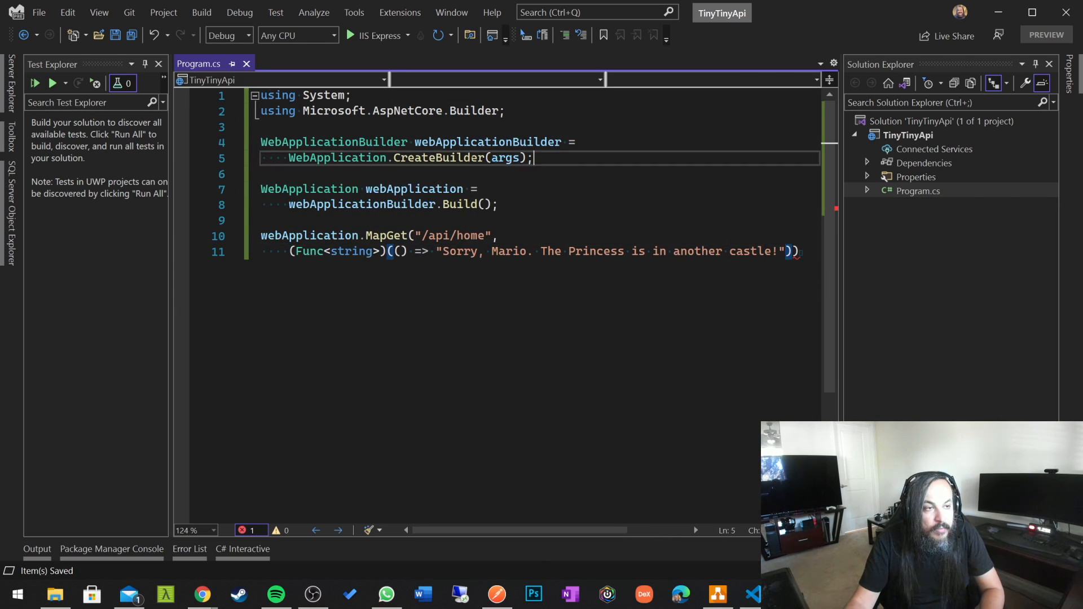
pyautogui.moveTo(261, 189); pyautogui.dragTo(497, 204)
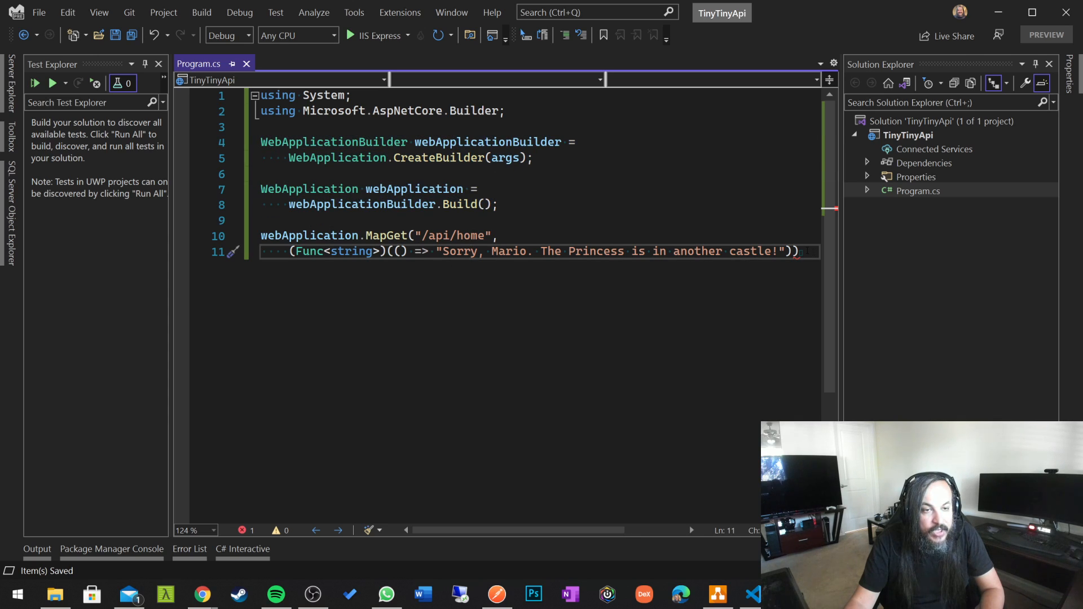
pyautogui.press('Enter')
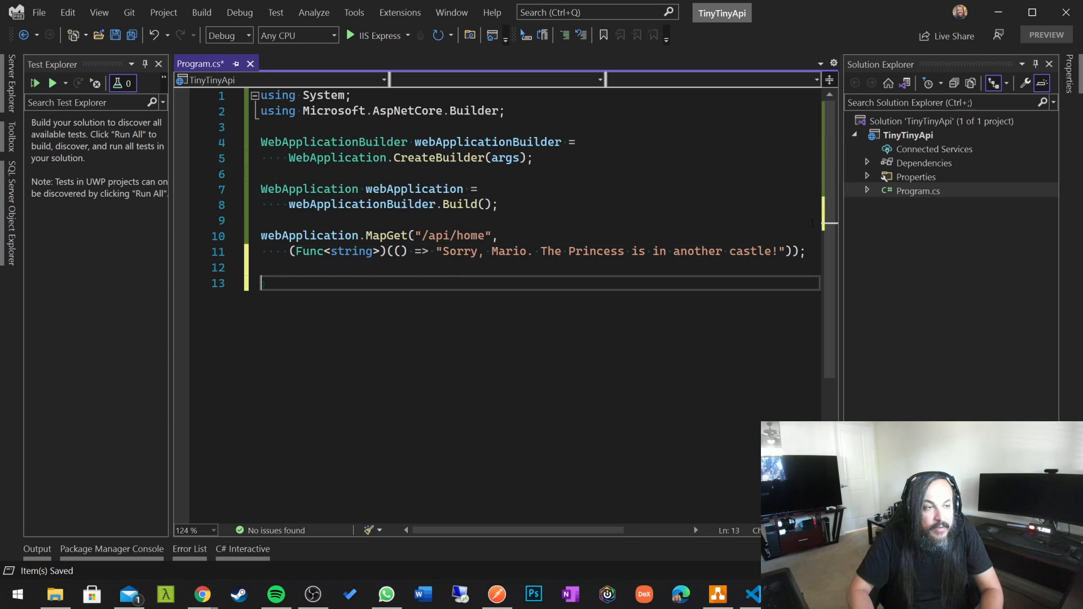
pyautogui.write('webApplication.MapGet(')
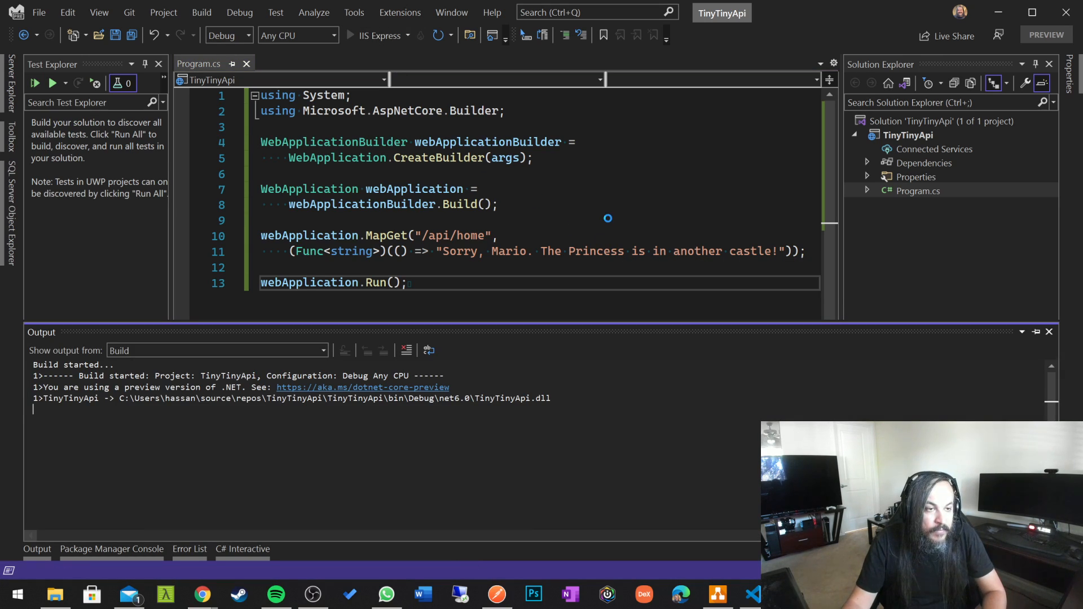
# - Stop the TinyTinyApi test run and return to Program.cs
pyautogui.click(350, 35)
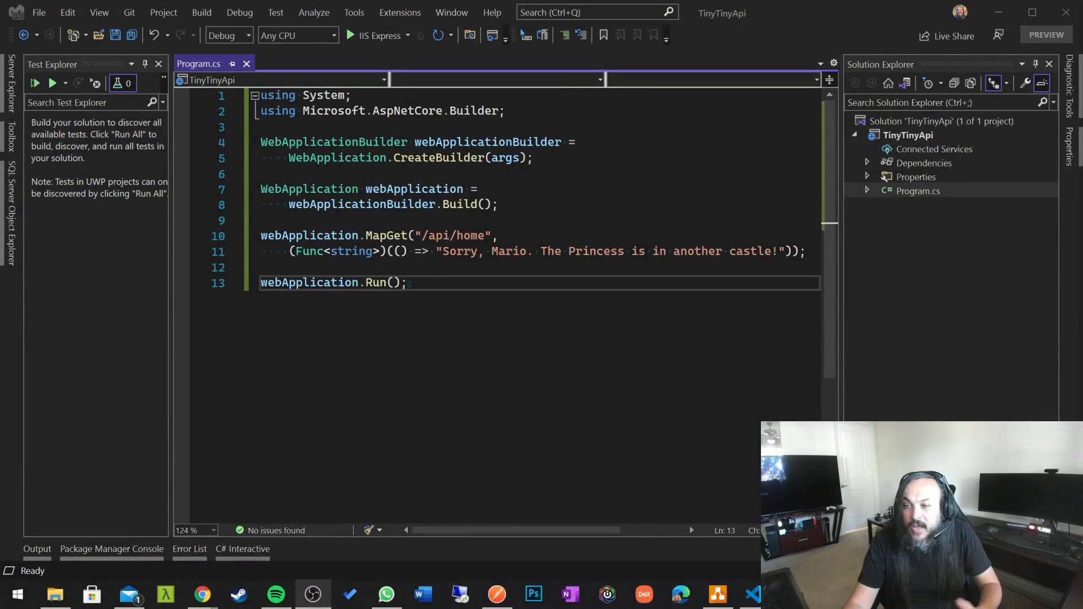
# - Open a new diagrams.net window with a blank diagram for the School API circle
pyautogui.rightClick(717, 594)
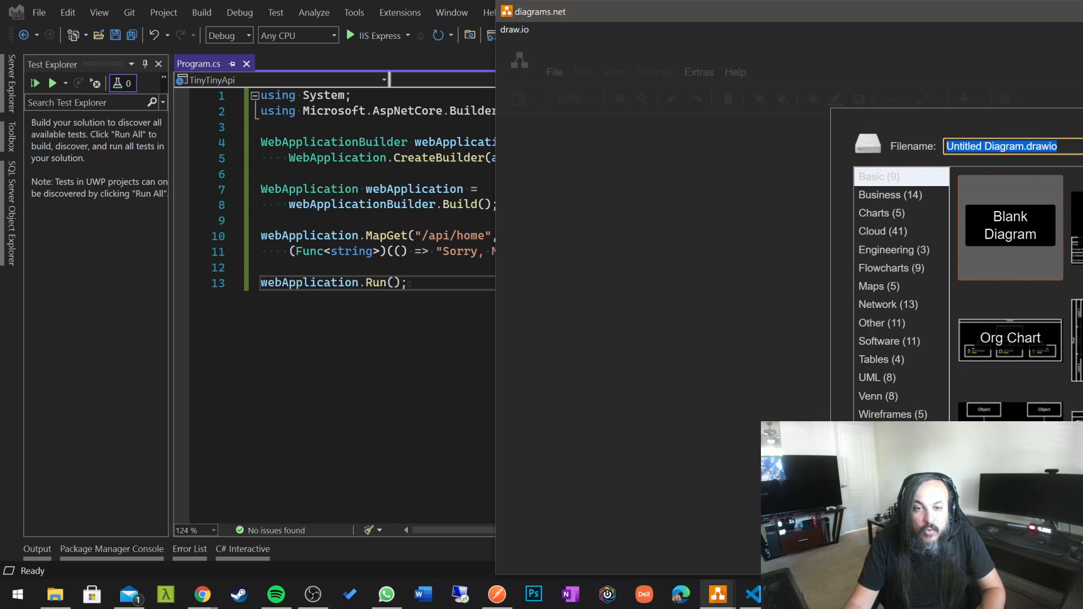
pyautogui.click(1010, 225)
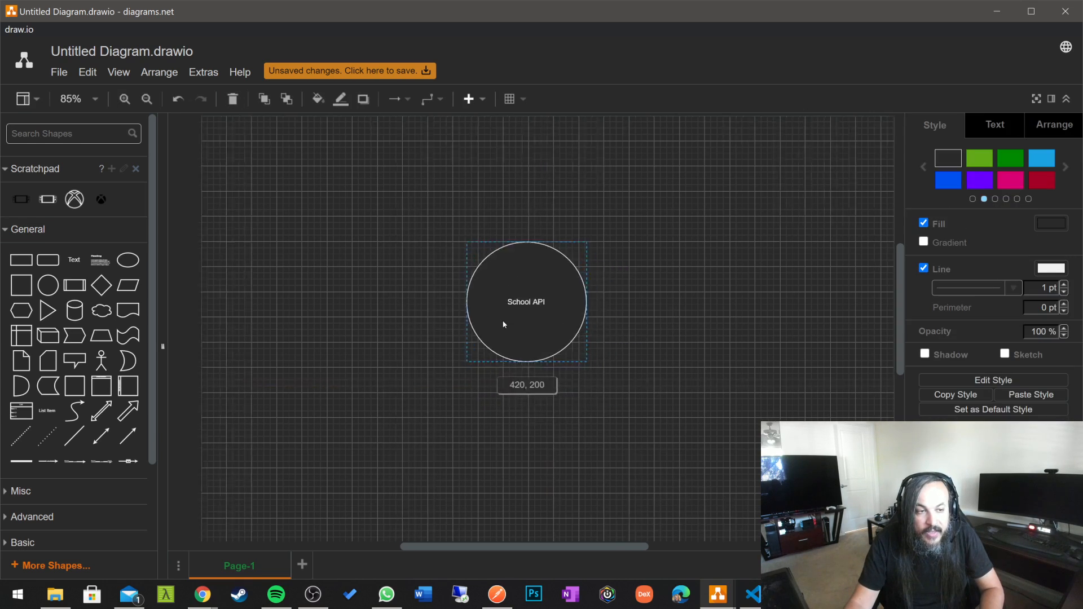
# - Position the School API circle and arrow-connect it to a cloud labelled External API
pyautogui.moveTo(526, 302); pyautogui.dragTo(596, 302)
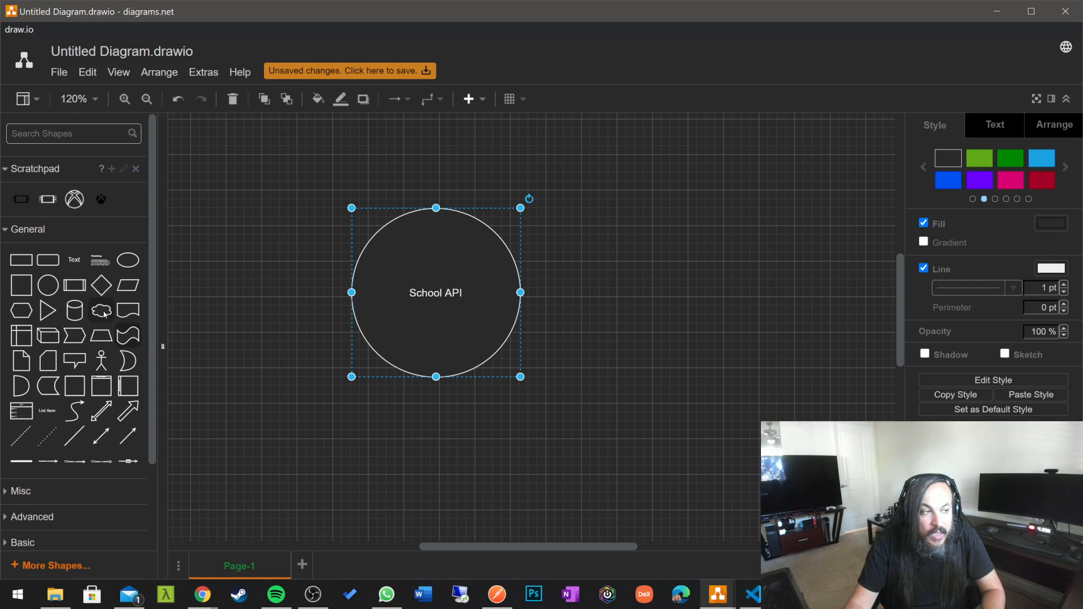
pyautogui.moveTo(643, 262); pyautogui.dragTo(753, 335)
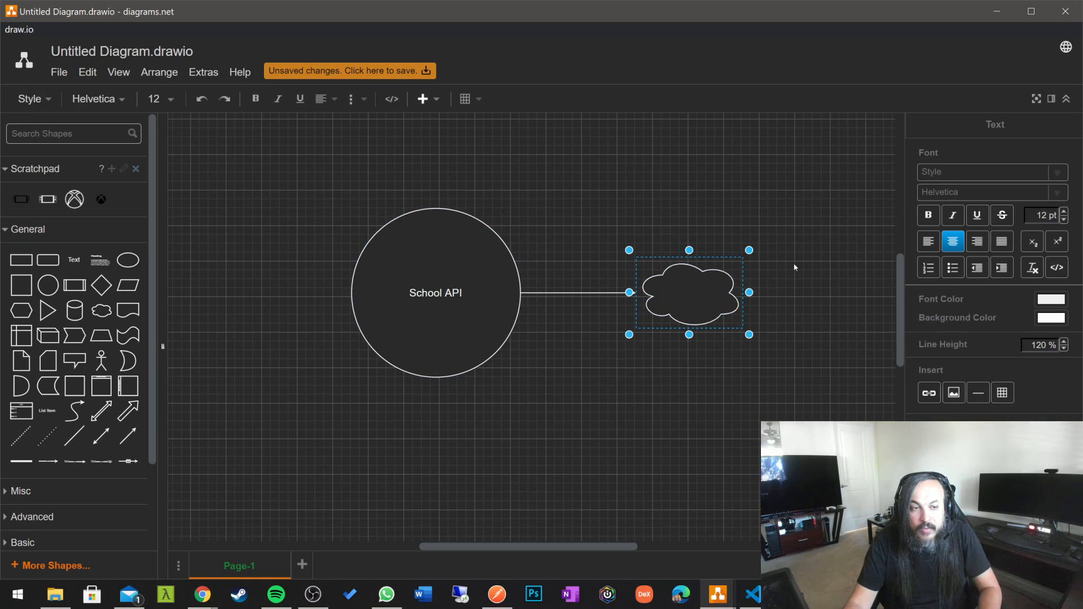
pyautogui.write('External API')
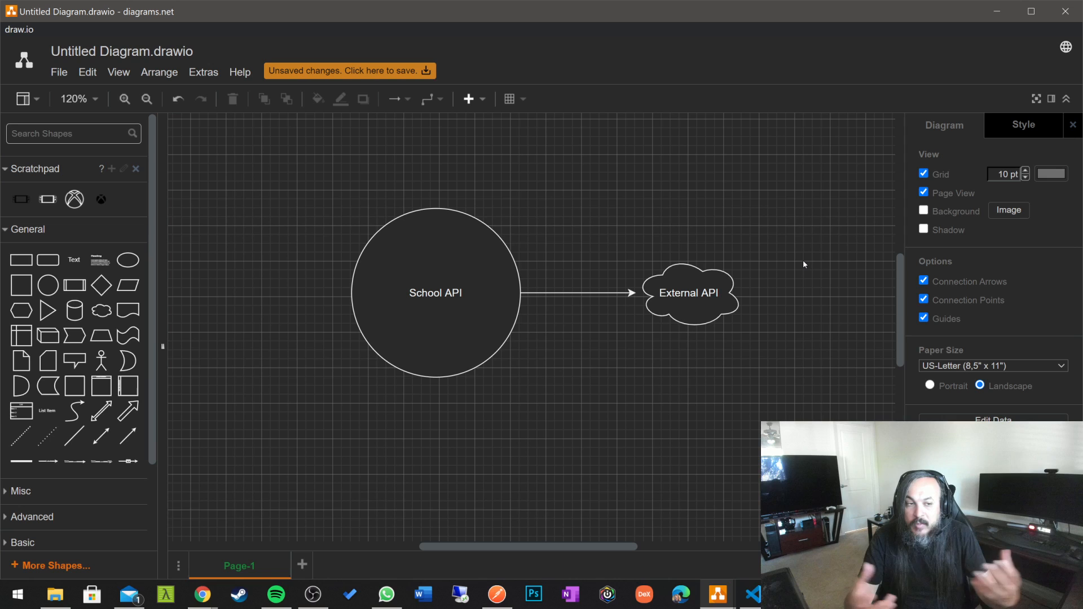
pyautogui.moveTo(769, 262)
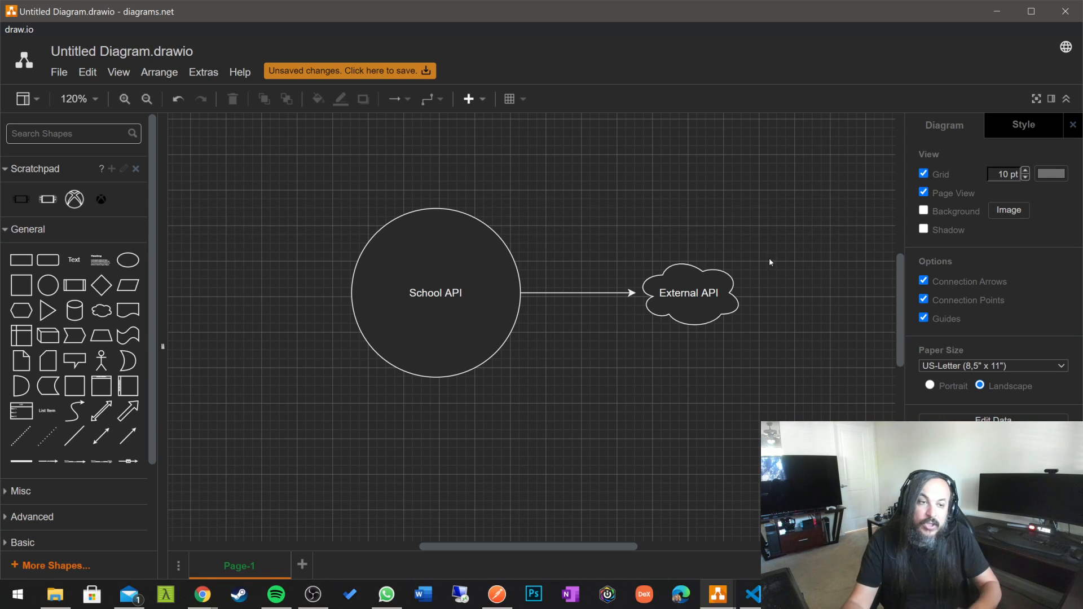
pyautogui.moveTo(732, 260)
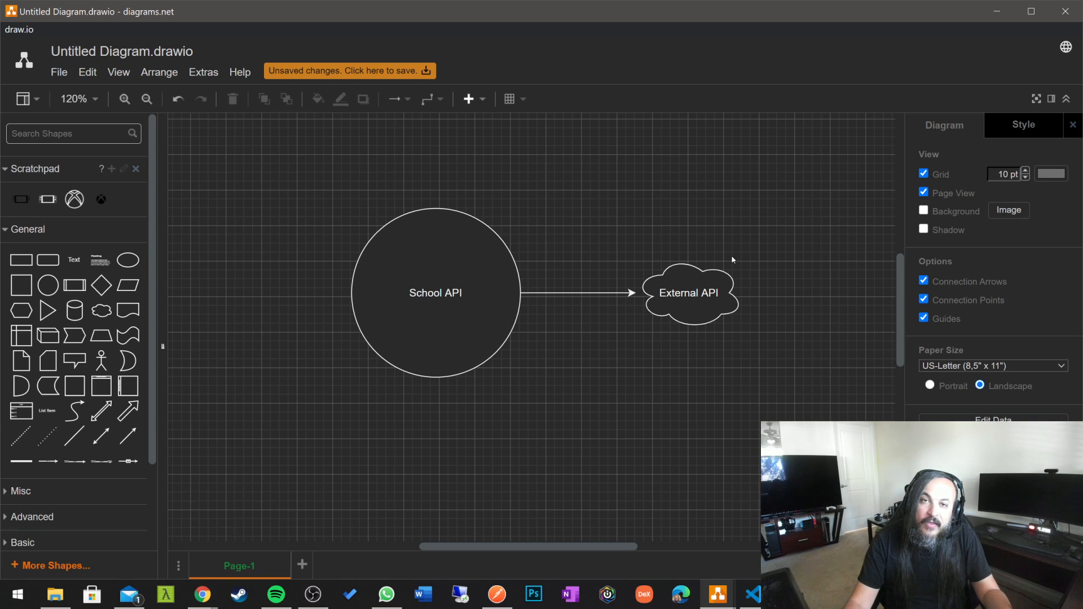
pyautogui.moveTo(641, 435)
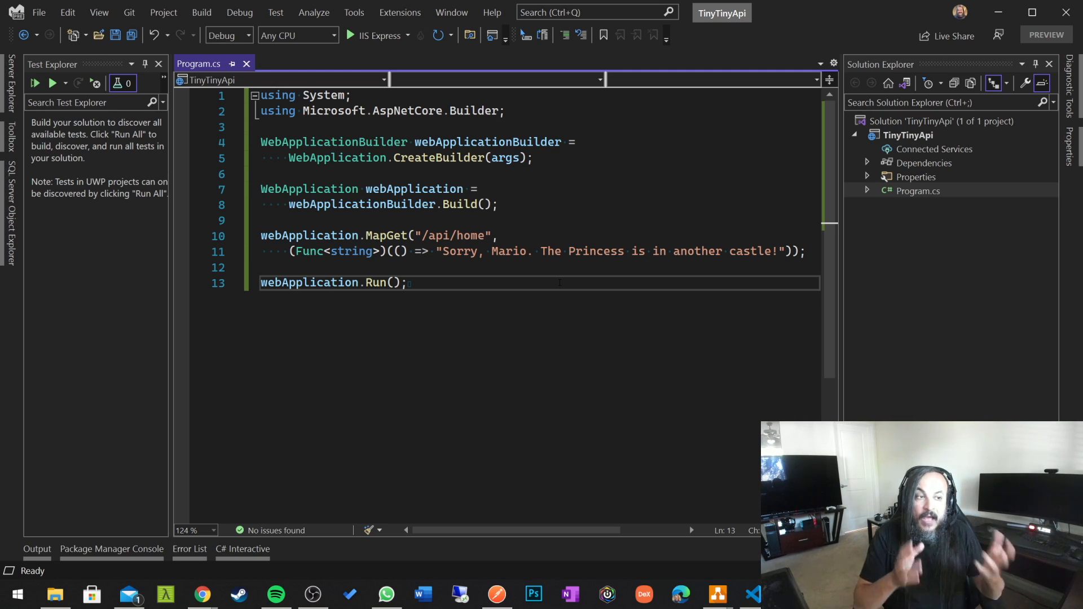
# - Join lines 4–5 and 7–8 in Program.cs, then auto-hide Test Explorer and Solution Explorer
pyautogui.moveTo(395, 250); pyautogui.dragTo(757, 251)
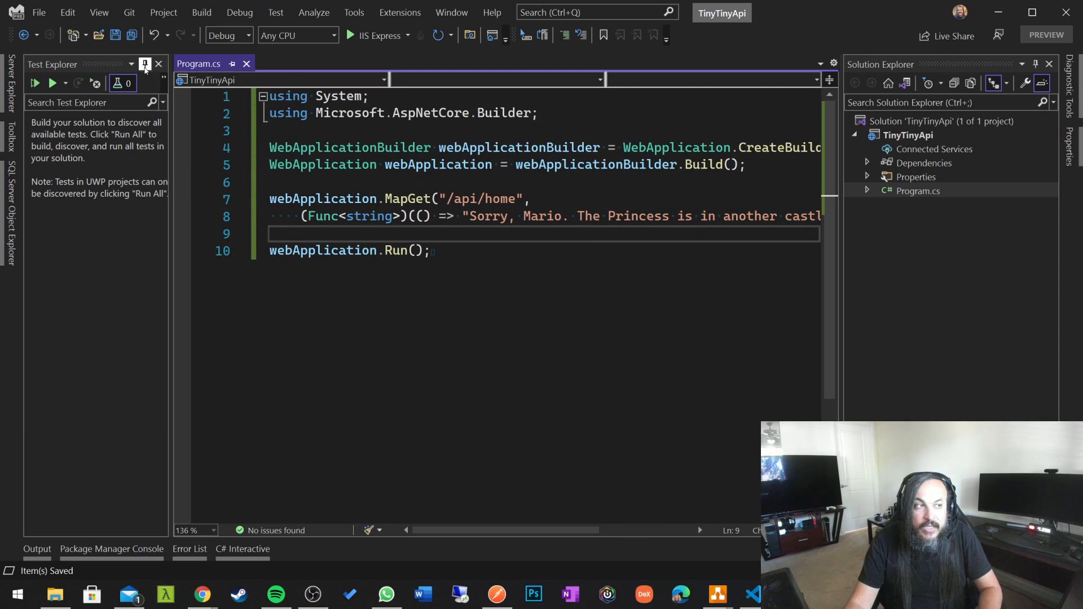
pyautogui.click(145, 64)
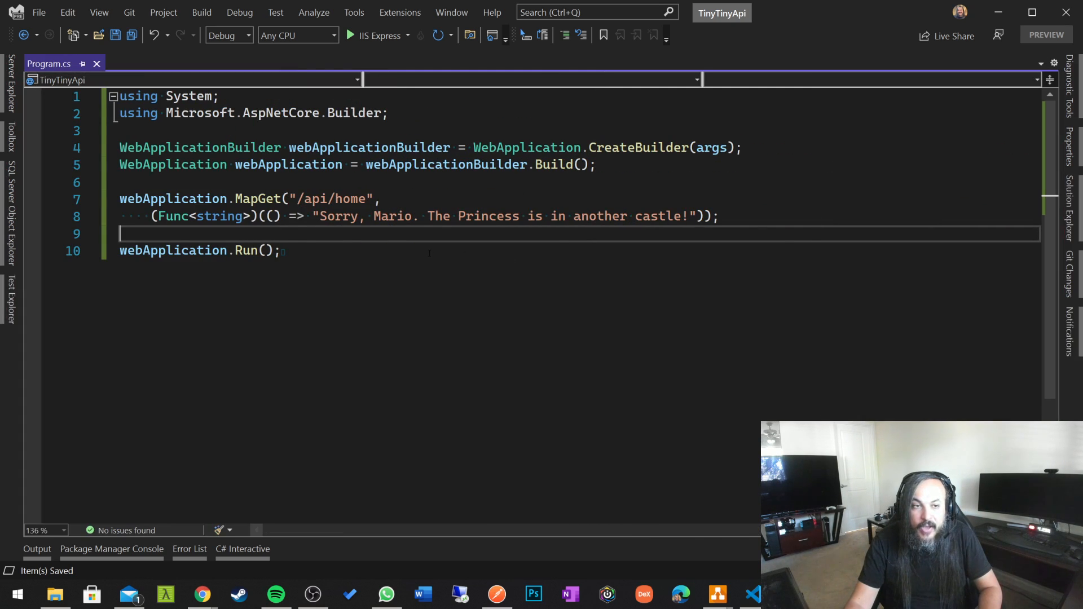